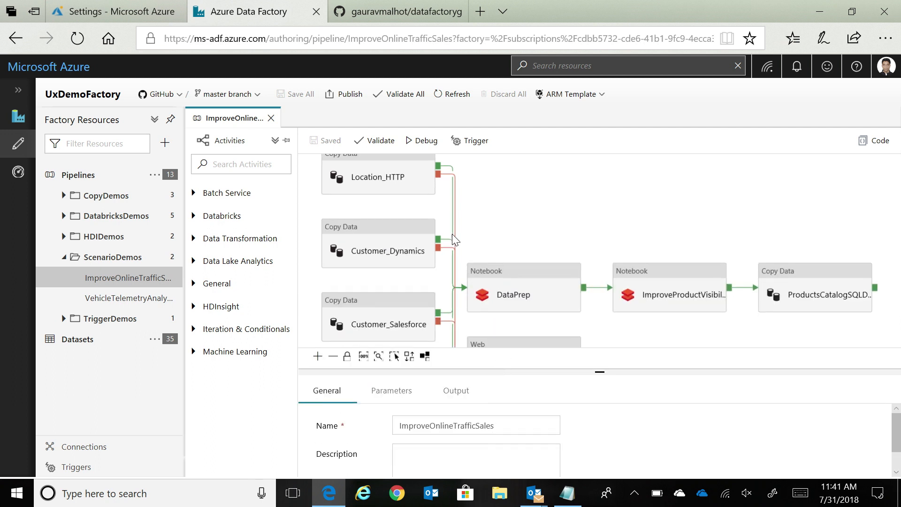
mouse_move(508, 294)
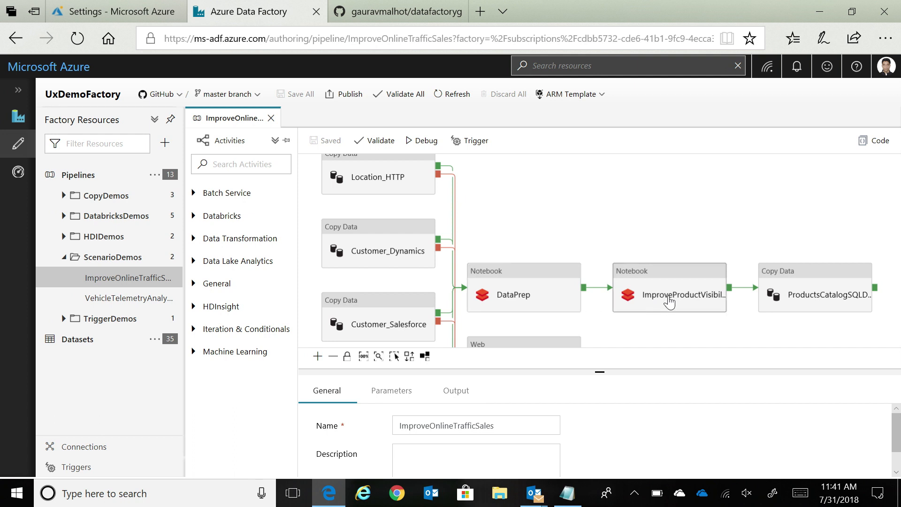
mouse_move(658, 301)
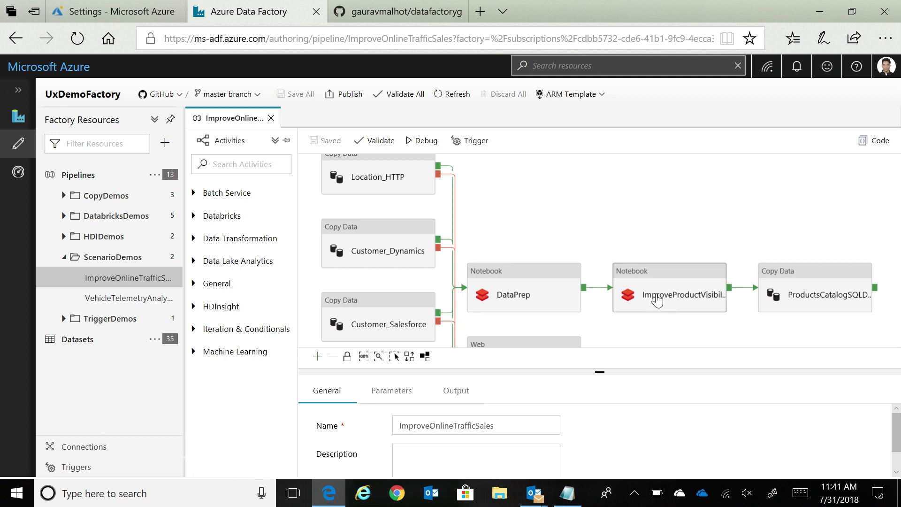
mouse_move(785, 293)
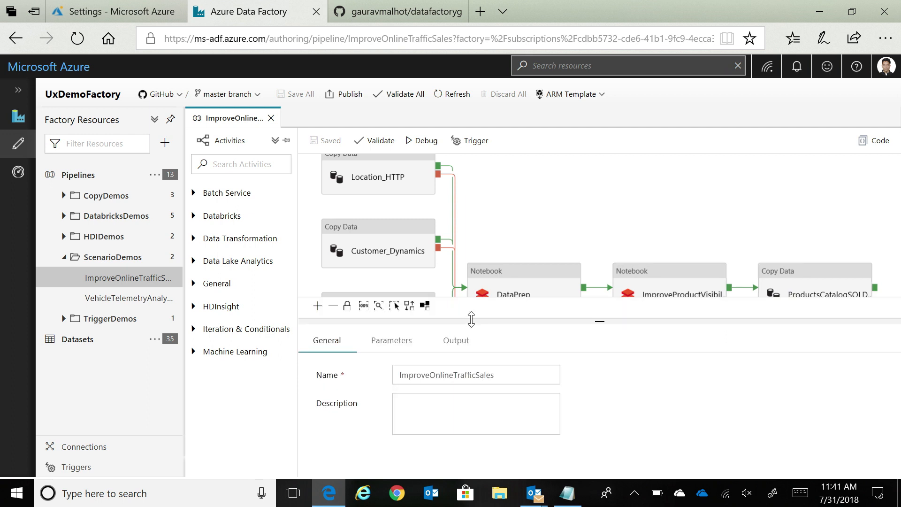
- Enter the description "Pipeline to improve online traffic sales using machine learning" for ImproveOnlineTrafficSales
click(476, 413)
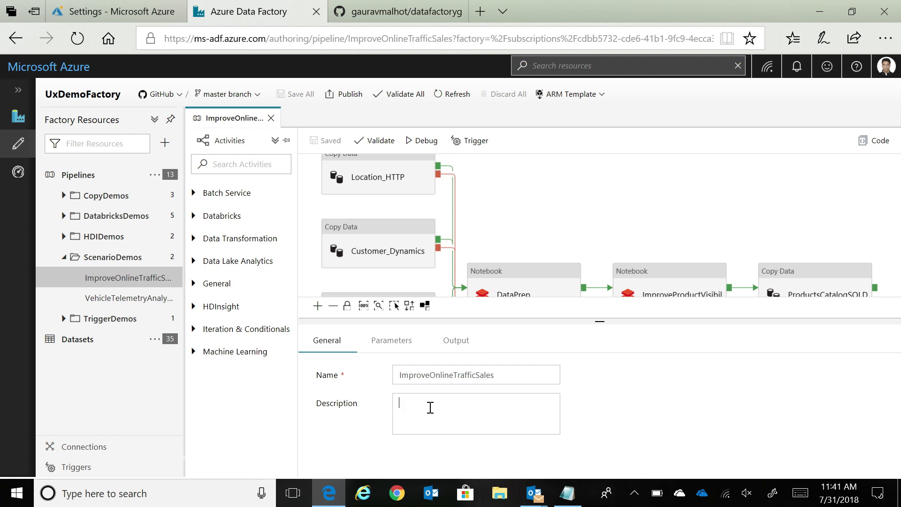
text(Imp)
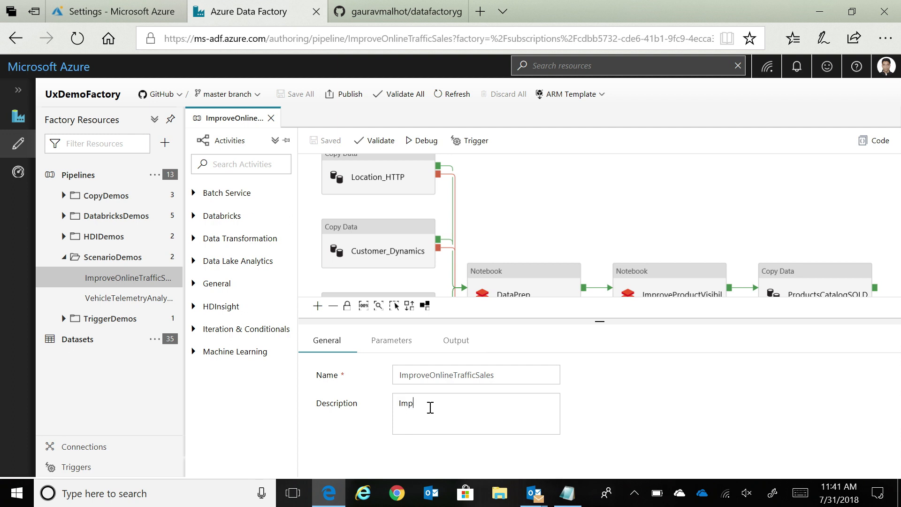
text(Pipeline)
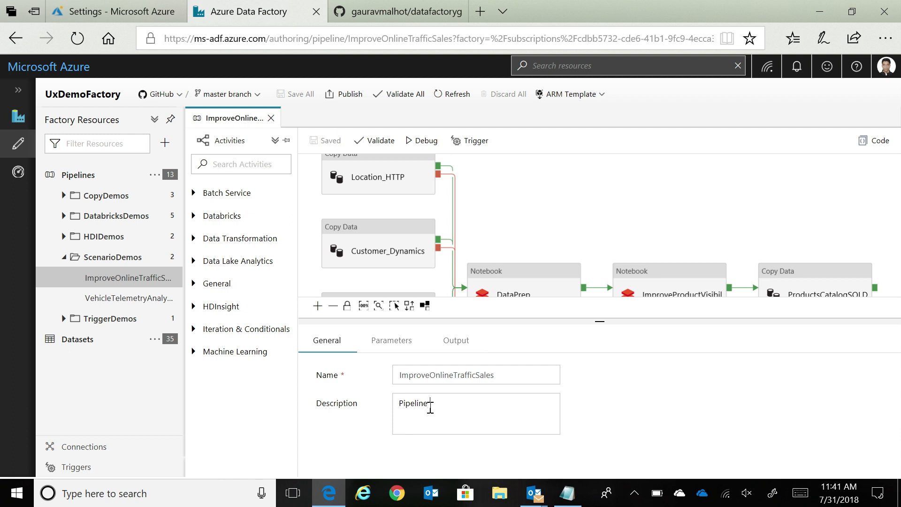
text(to improve o)
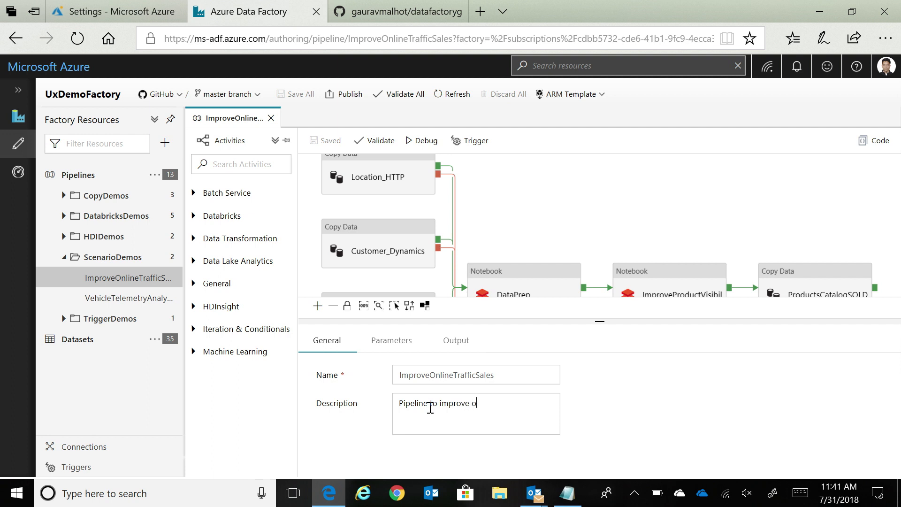
text(nline traffic sa)
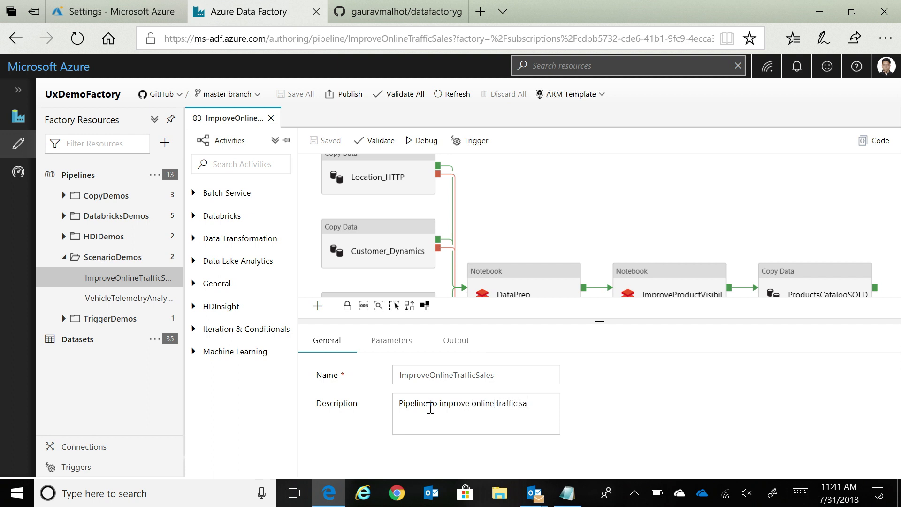
text(les using m)
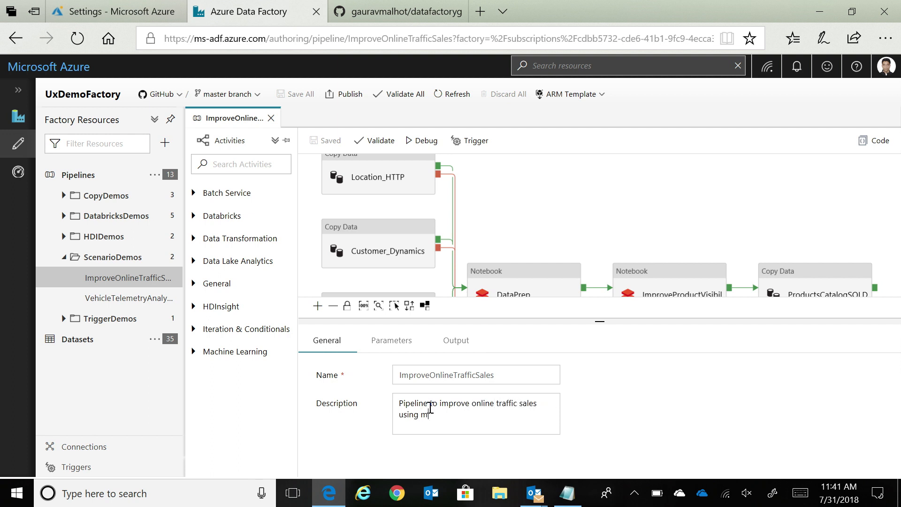
text(achine learning)
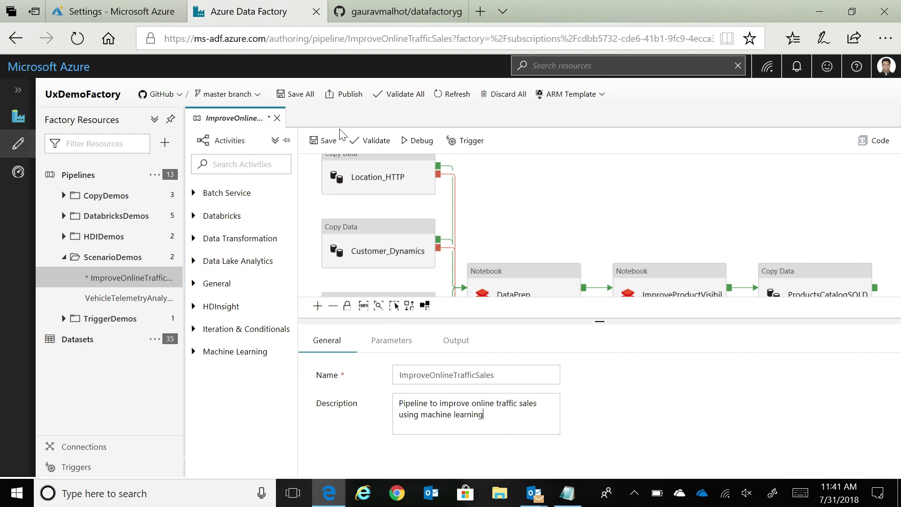
mouse_move(350, 94)
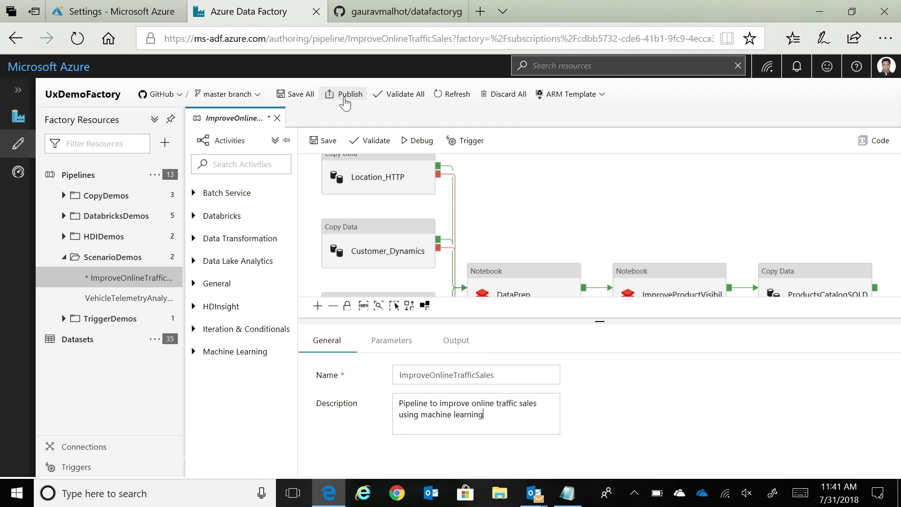
- Save all factory changes and dismiss the Saved notification
click(295, 94)
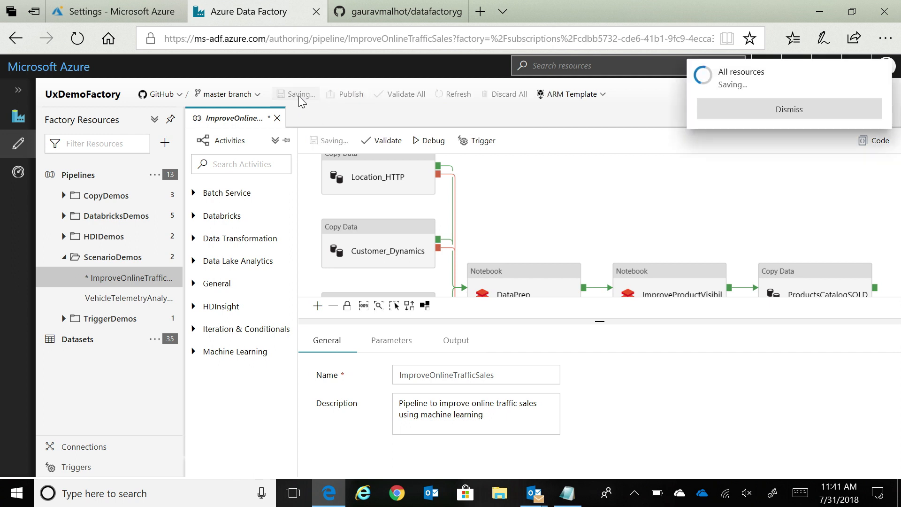
mouse_move(576, 202)
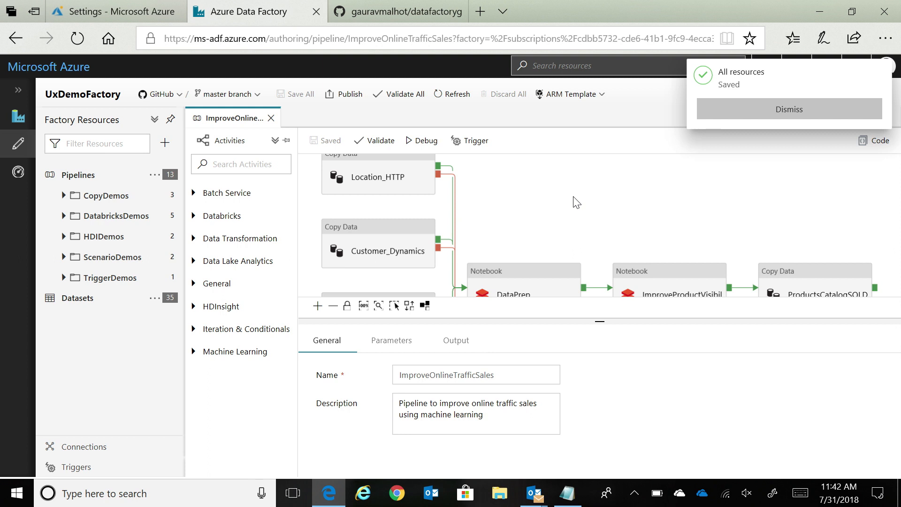
click(788, 109)
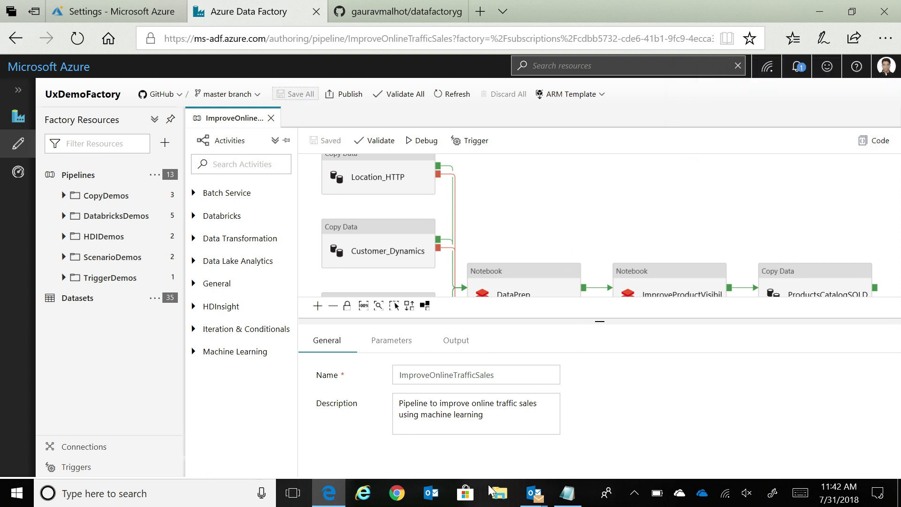
mouse_move(242, 132)
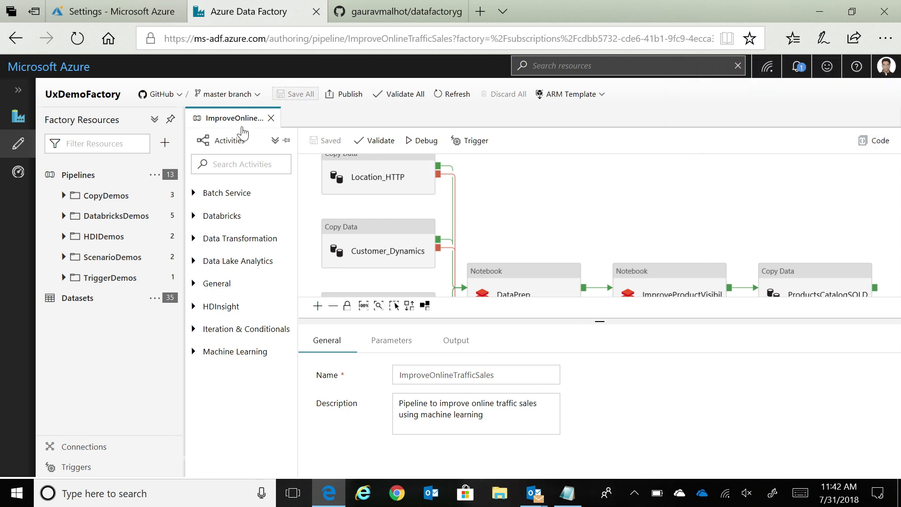
- View ImproveOnlineTrafficSales.json in the repository's pipeline folder to confirm the committed description
click(396, 11)
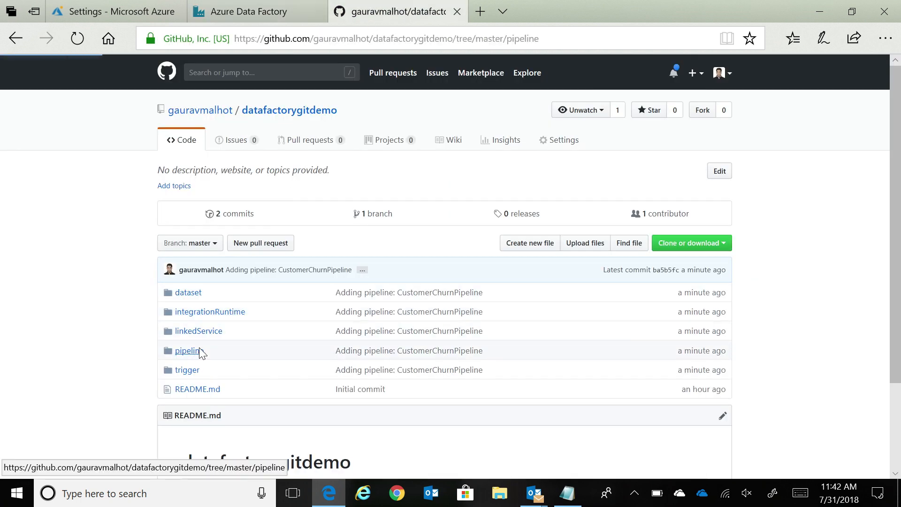
click(186, 350)
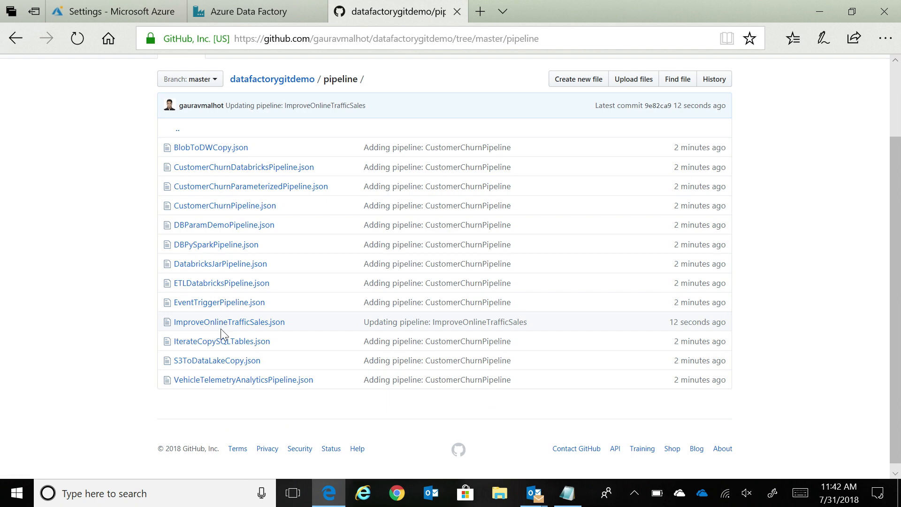
click(229, 322)
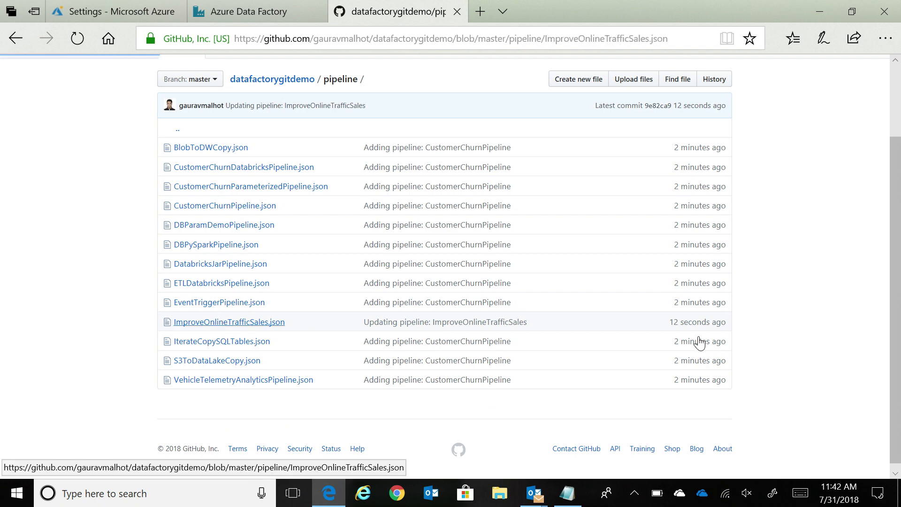
click(230, 322)
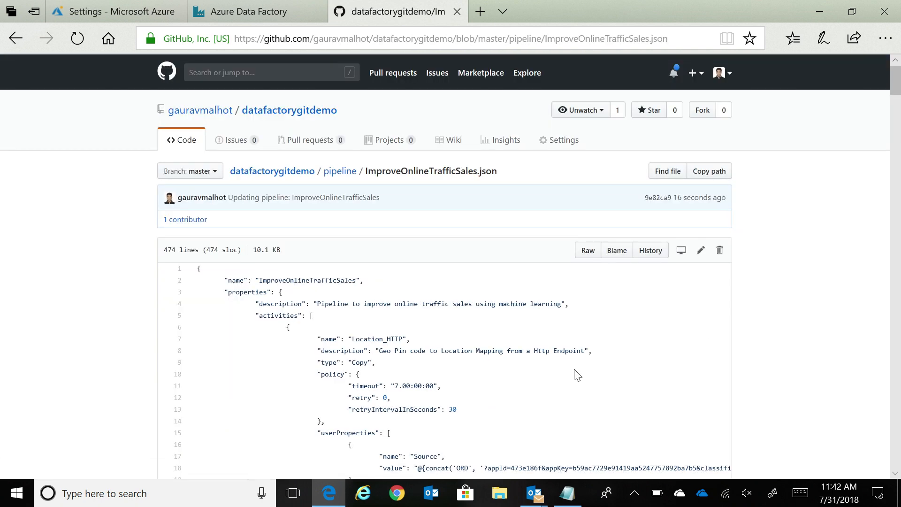
scroll(down, 3)
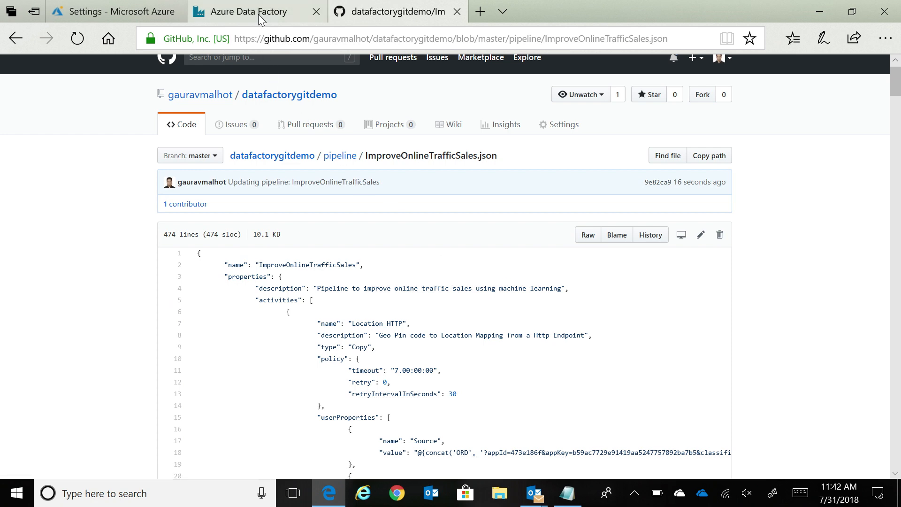
- Return to Data Factory and show the master branch options
click(253, 11)
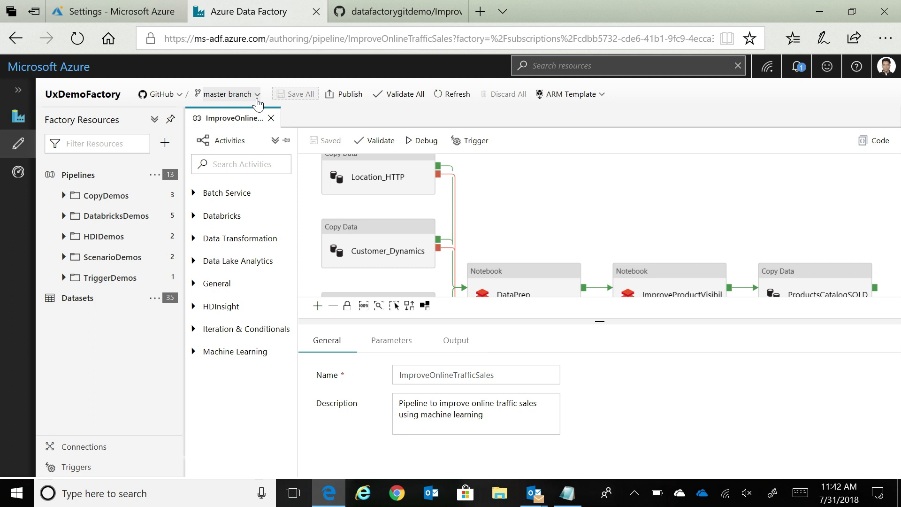
click(229, 94)
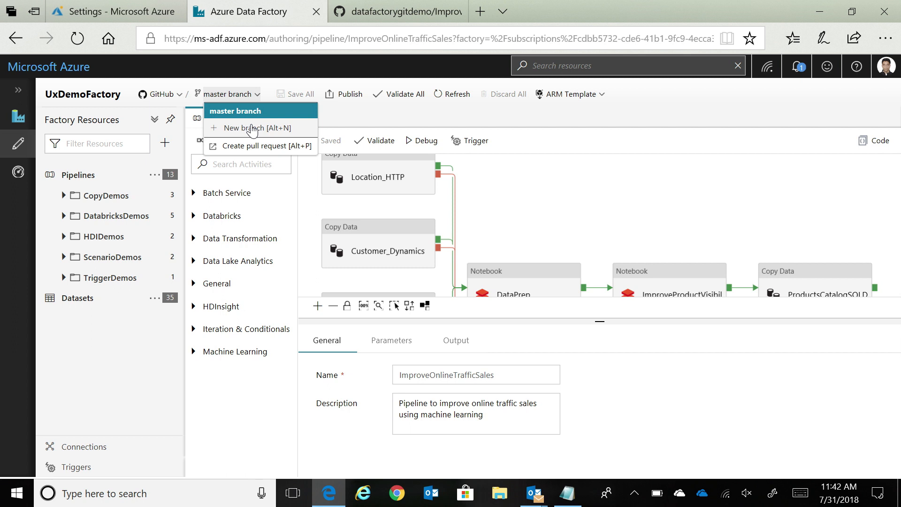
- Create the new branch "gamal" as the working branch, then go to the GitHub page
click(256, 128)
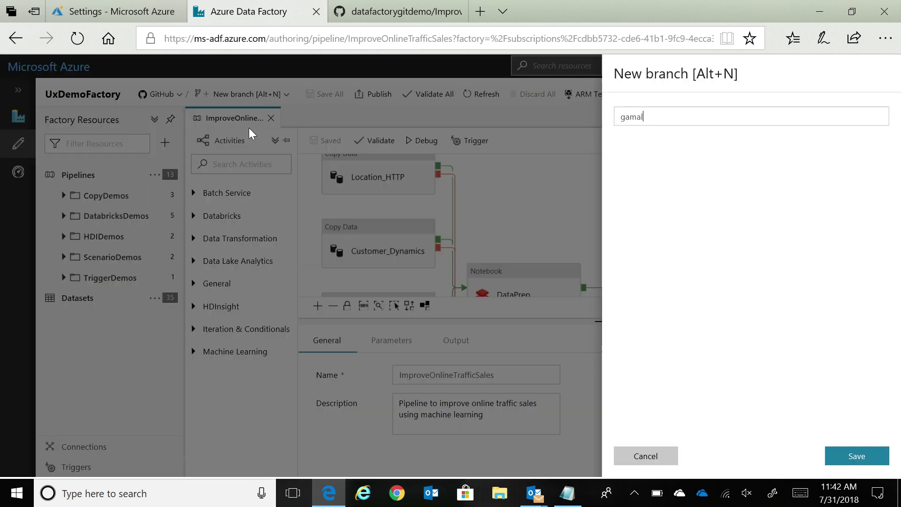
mouse_move(656, 131)
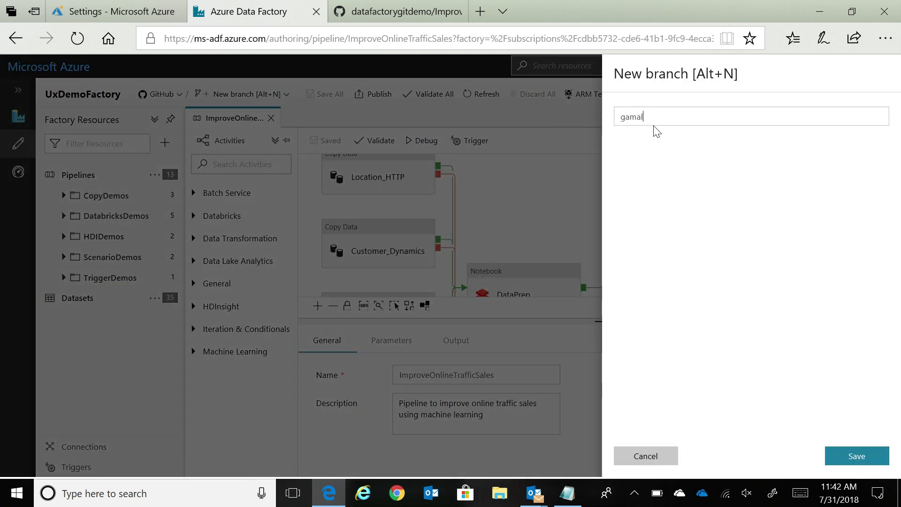
click(856, 456)
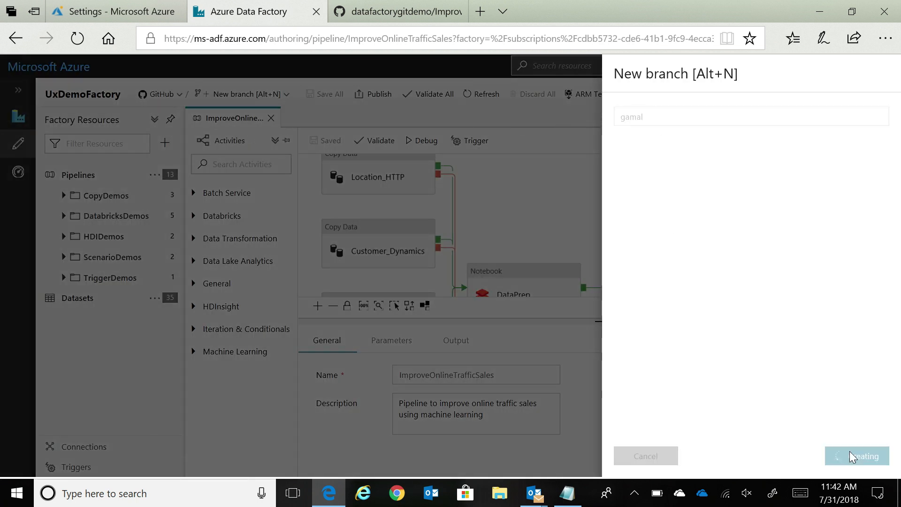
click(857, 456)
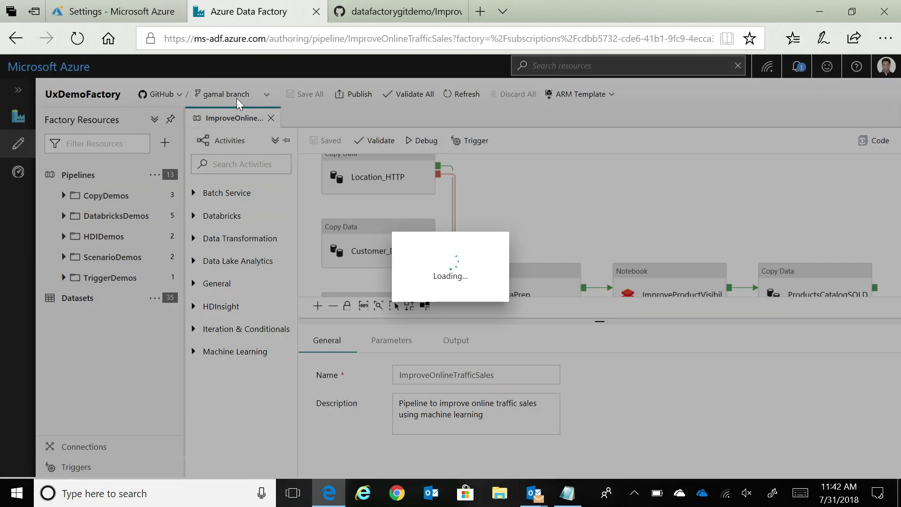
click(399, 11)
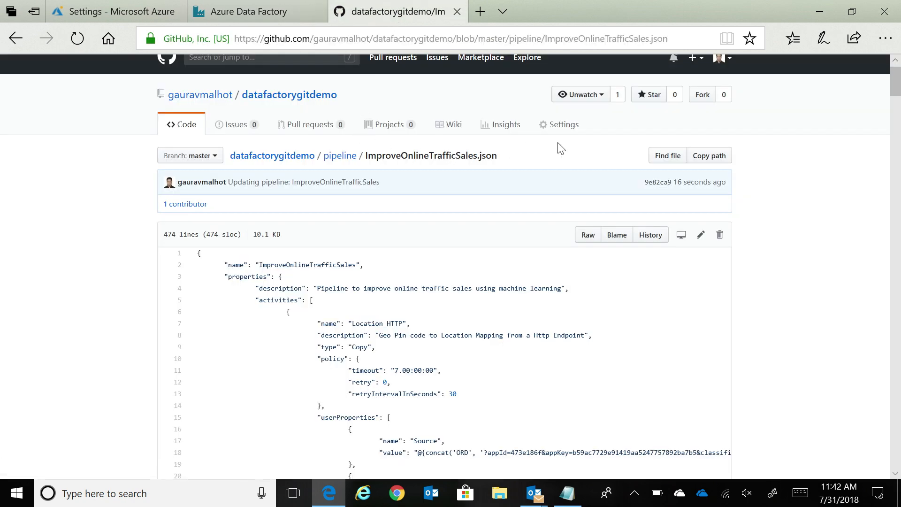
mouse_move(506, 124)
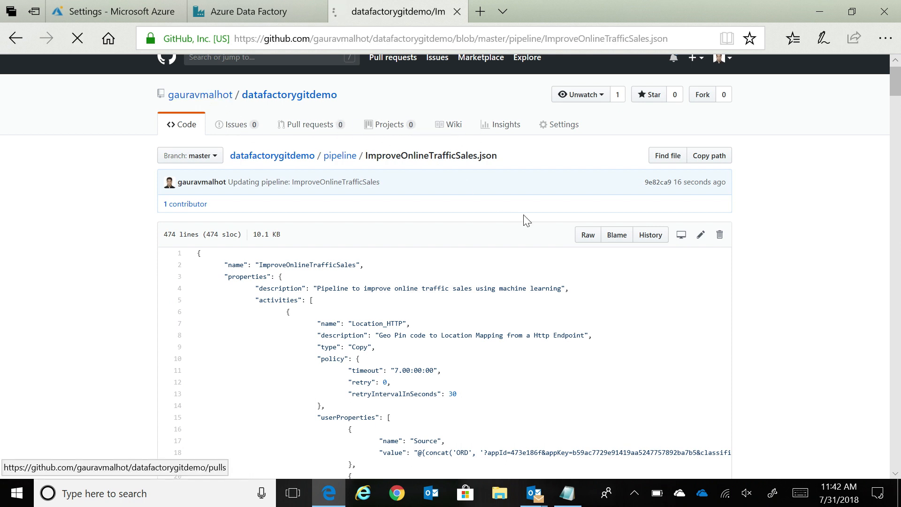
- Check the datafactorygitdemo branches page shows gamal alongside master, then return to Data Factory
click(200, 94)
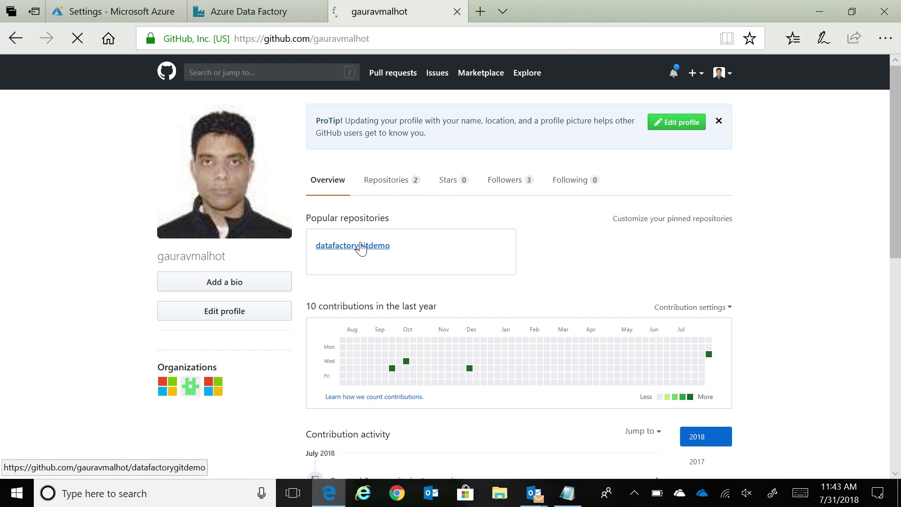
click(353, 245)
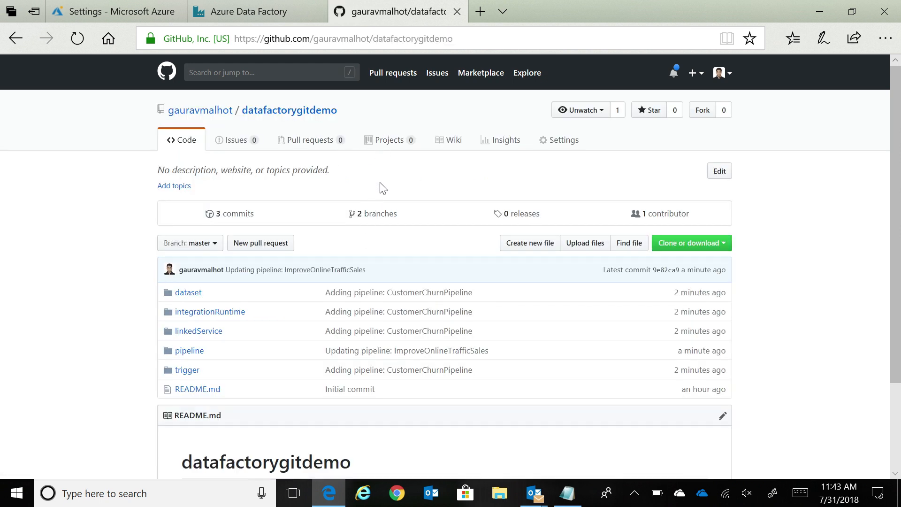
click(378, 213)
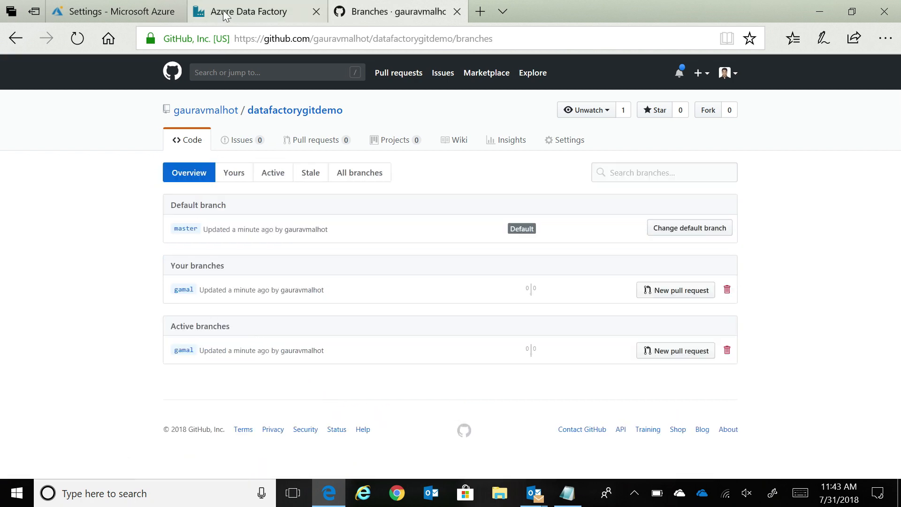
click(255, 12)
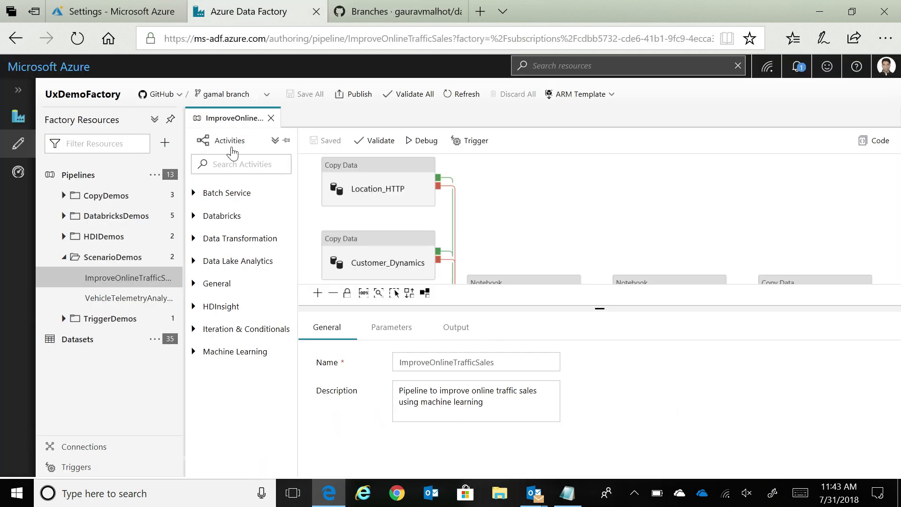
mouse_move(169, 226)
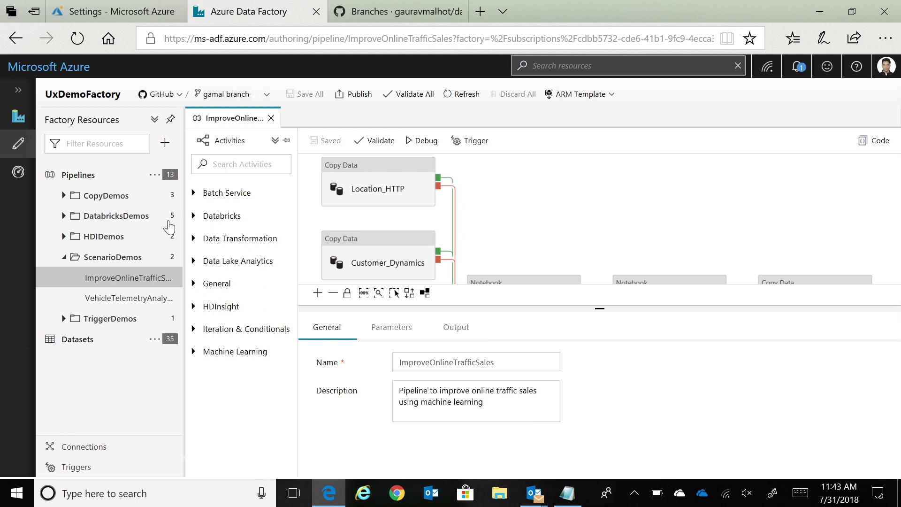
mouse_move(100, 237)
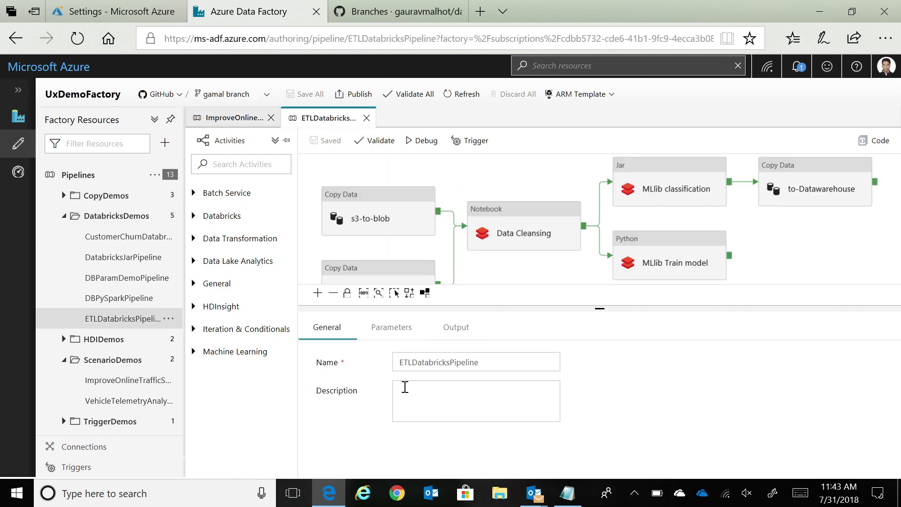
- Describe ETLDatabricksPipeline as cleaning data, classifying records and training the ML model, save, and try to publish
click(567, 493)
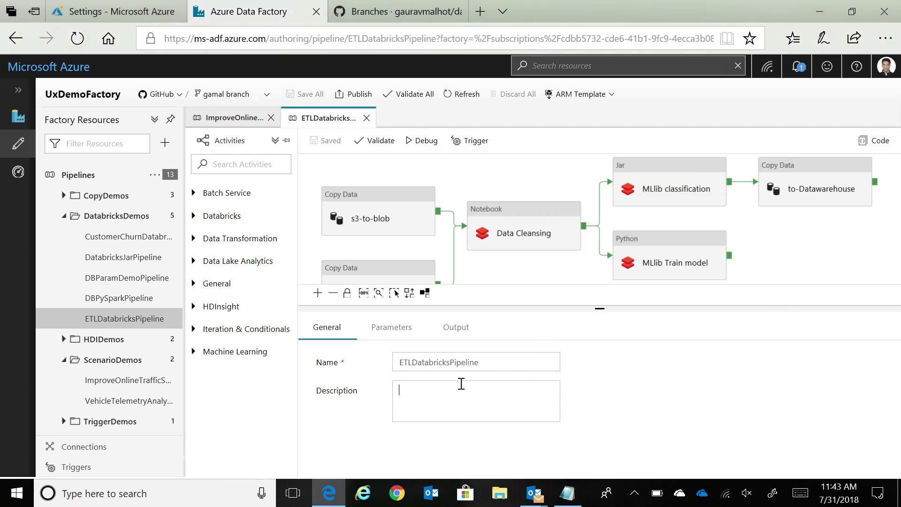
text(ETL databricks pipeline to clean data, classify records and train the machine learning model)
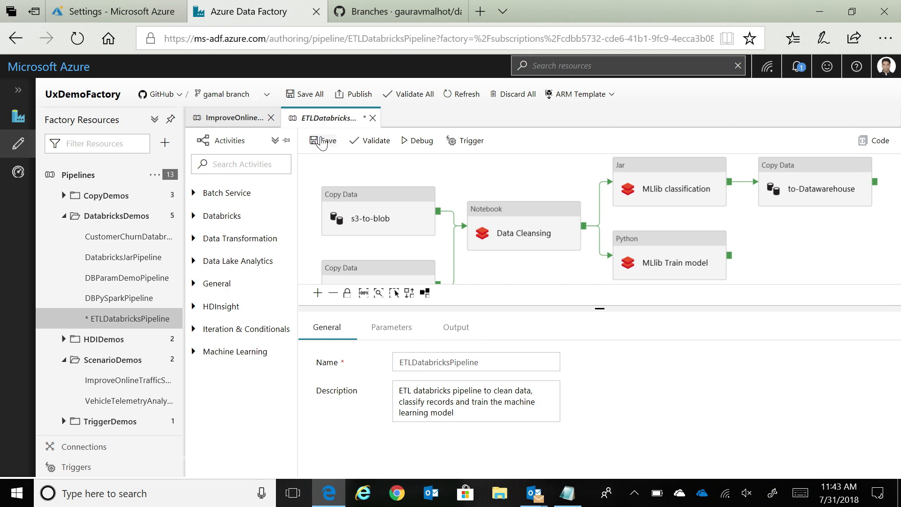
click(322, 140)
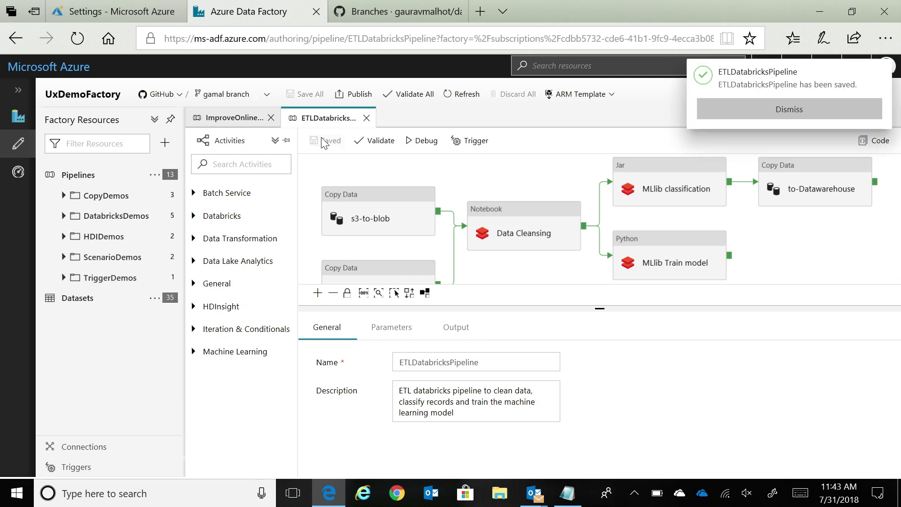
click(790, 109)
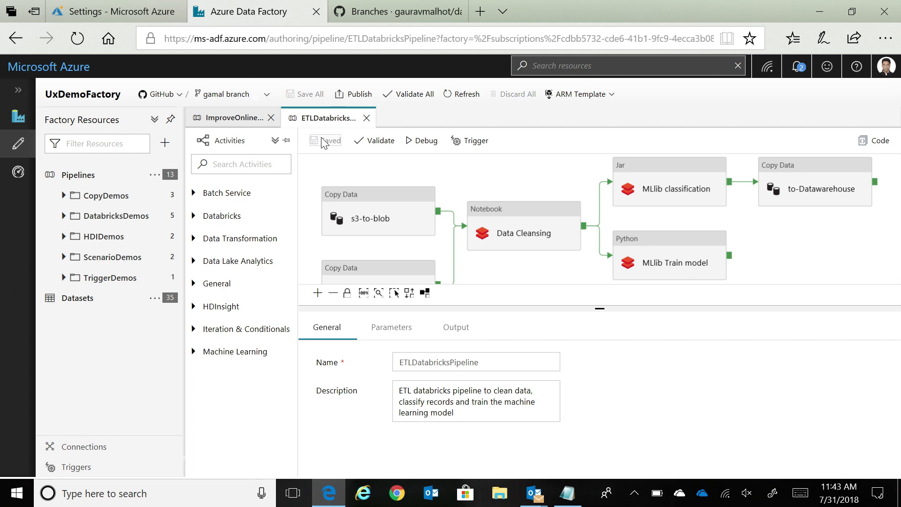
click(358, 94)
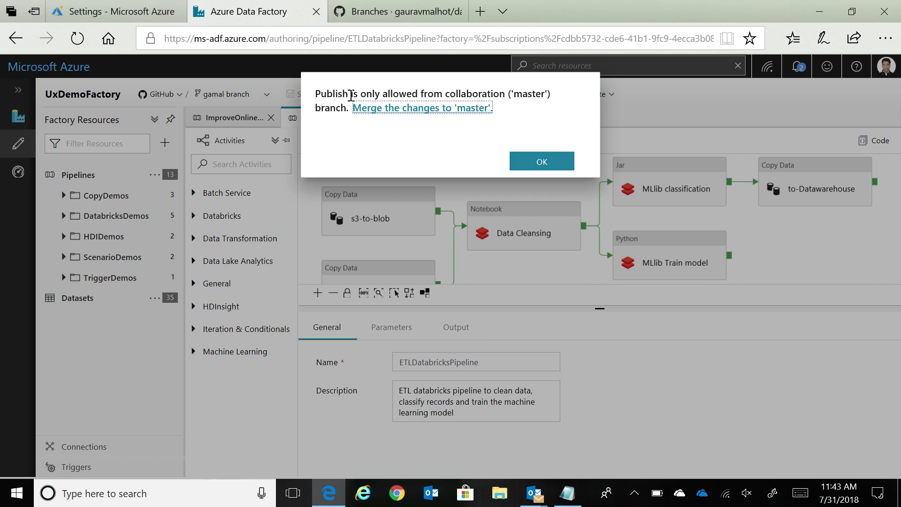
mouse_move(396, 116)
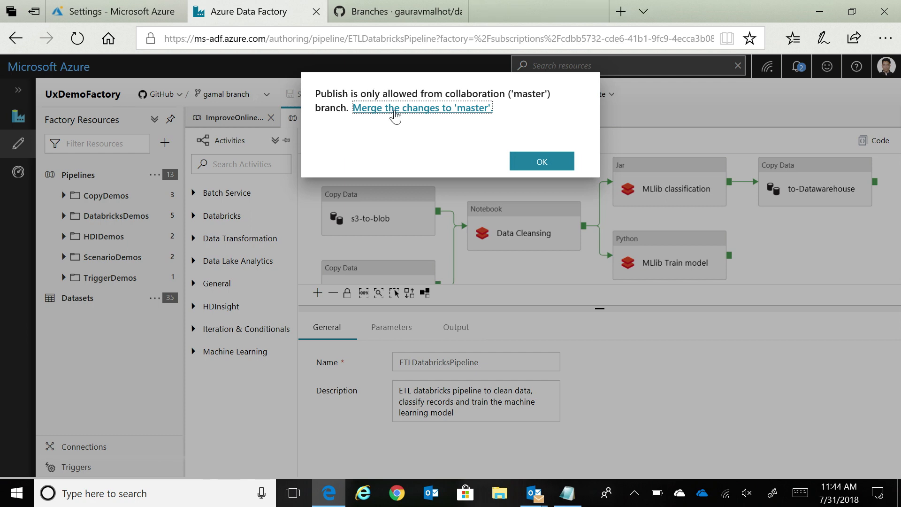
- Follow the publish warning's link to merge the gamal changes into master
click(423, 108)
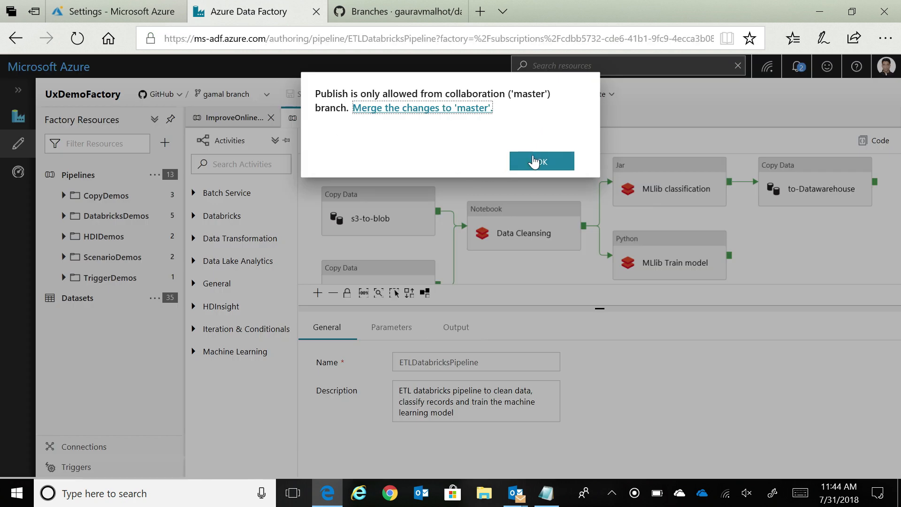
click(541, 161)
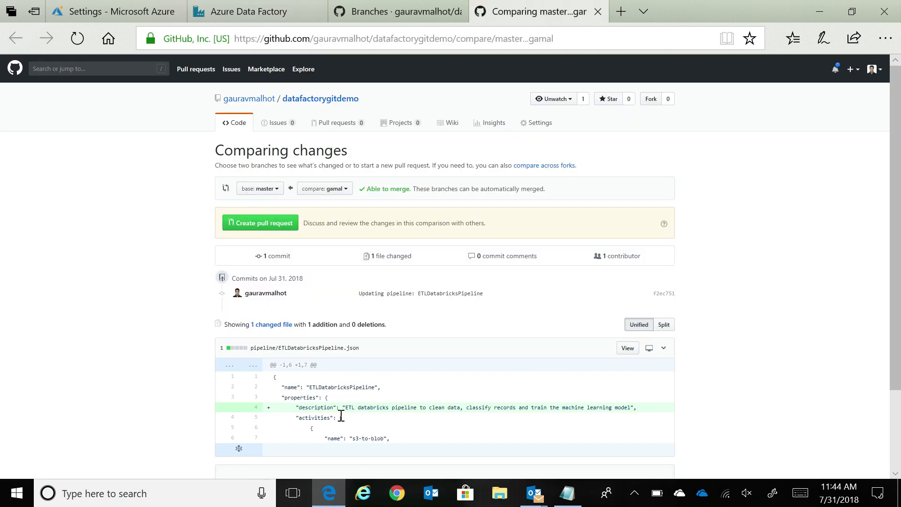
mouse_move(378, 417)
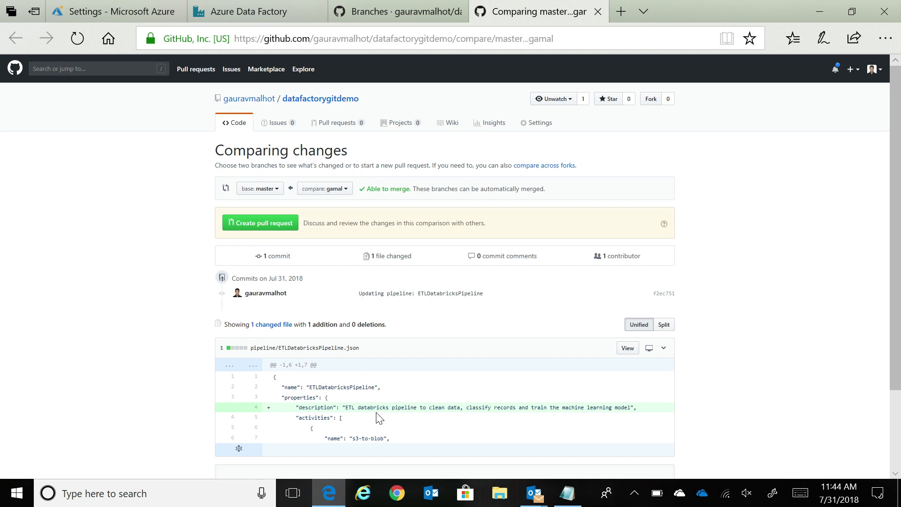
mouse_move(260, 223)
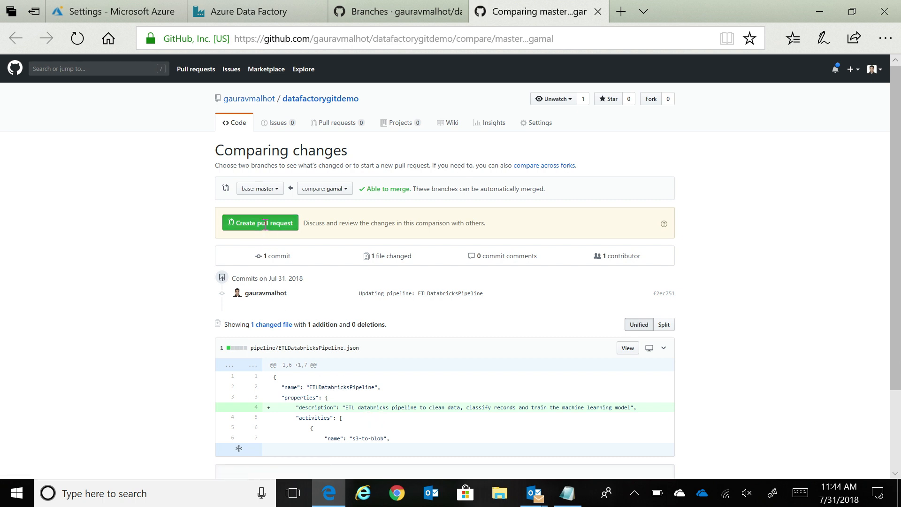
- Create the pull request "Updating pipeline: ETLDatabricksPipeline" from gamal into master
click(260, 223)
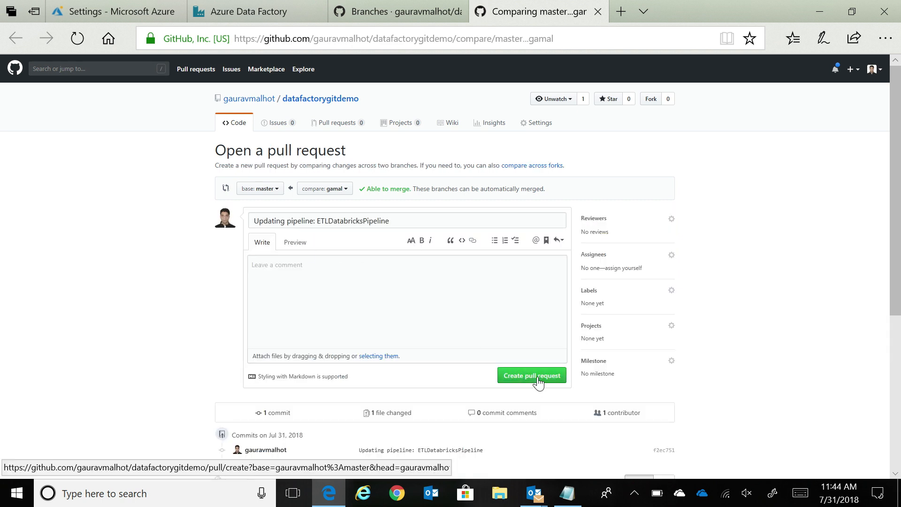
click(531, 376)
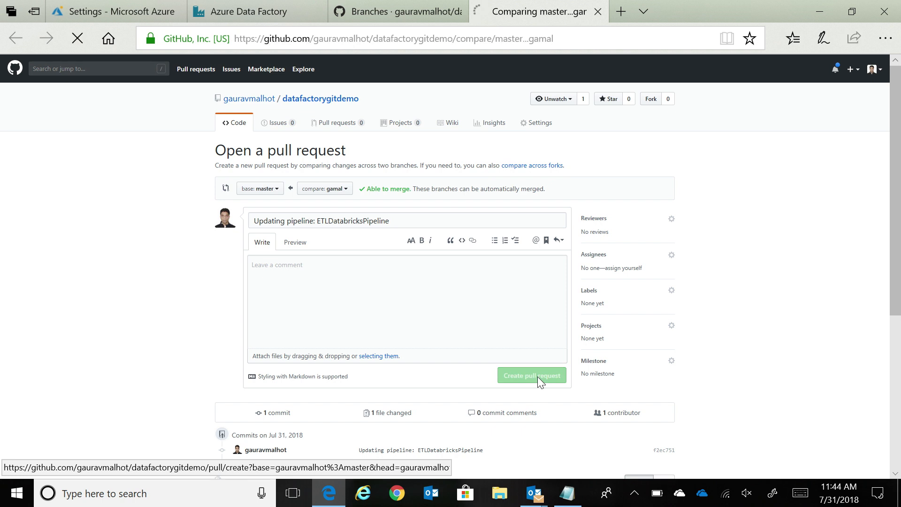
- Merge pull request #1 into master and confirm, then return to Data Factory
click(530, 374)
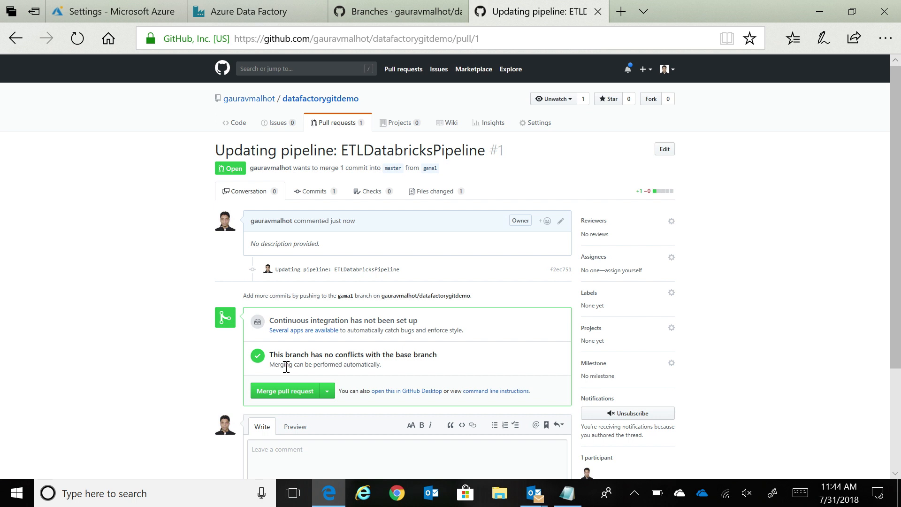
mouse_move(282, 385)
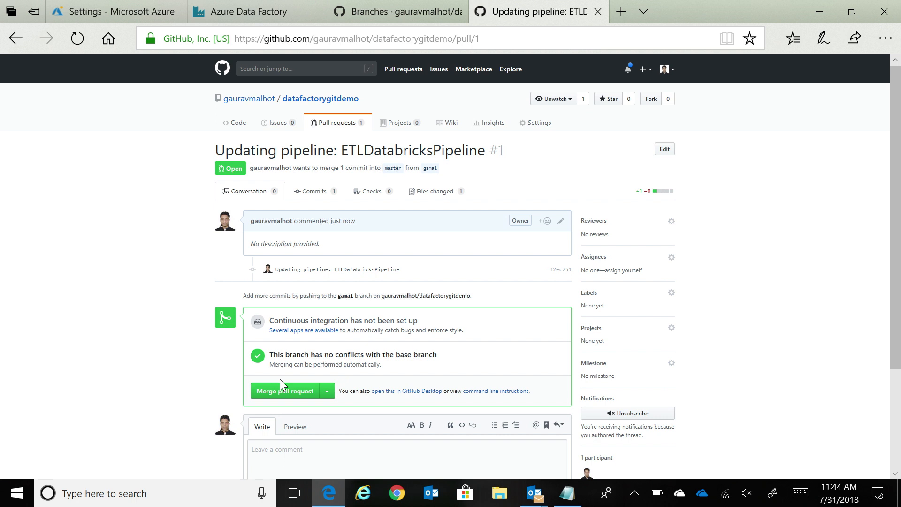
click(283, 390)
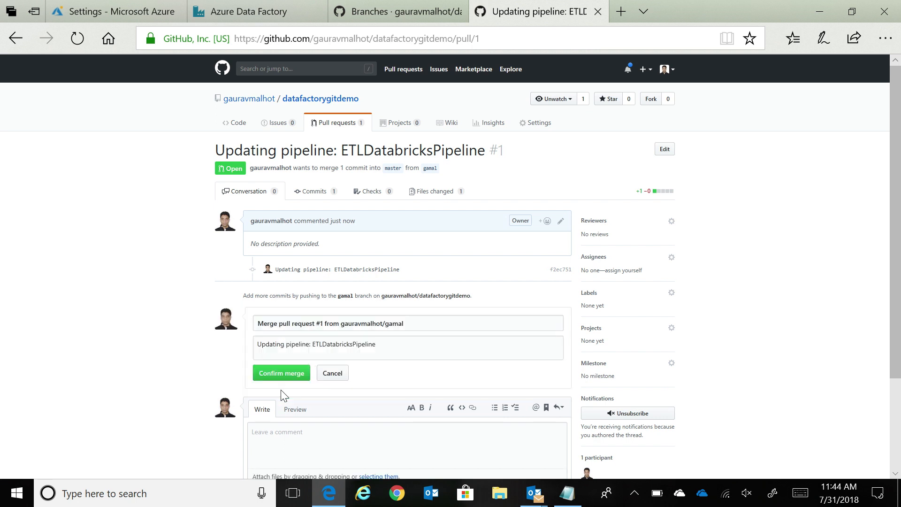
click(281, 373)
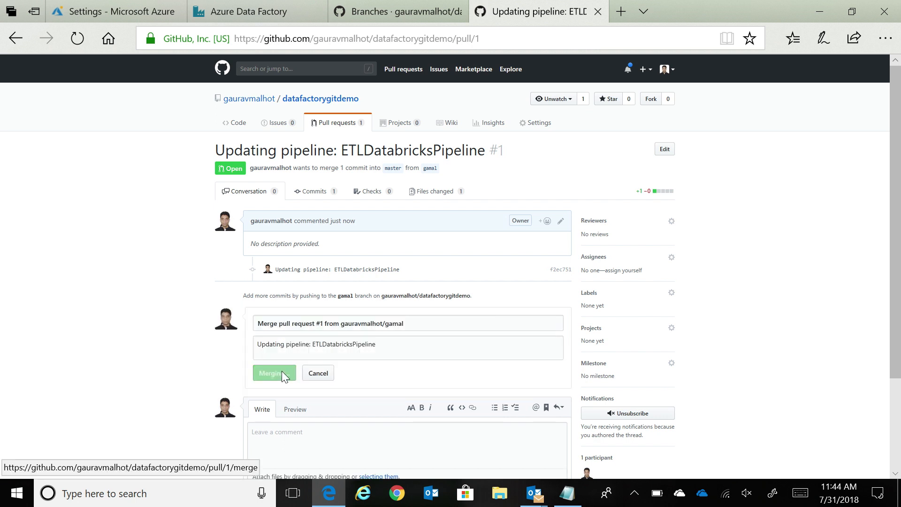
click(273, 372)
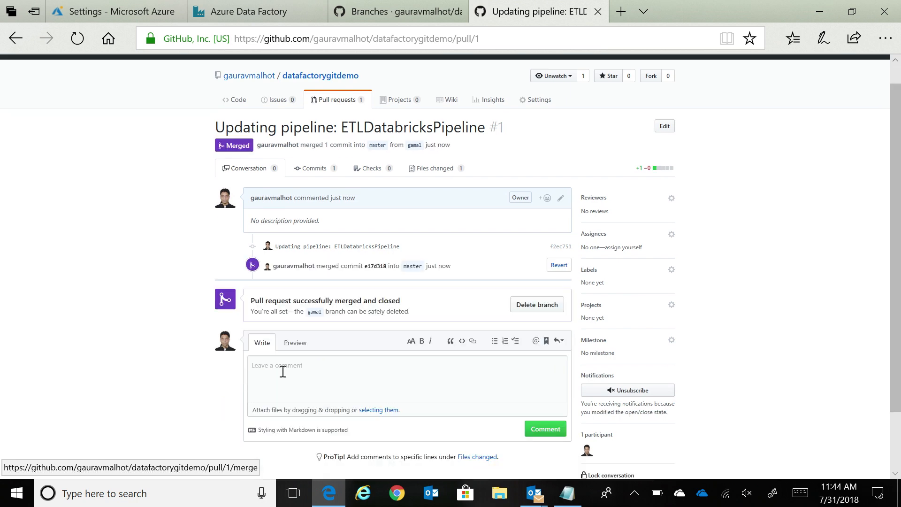
click(256, 11)
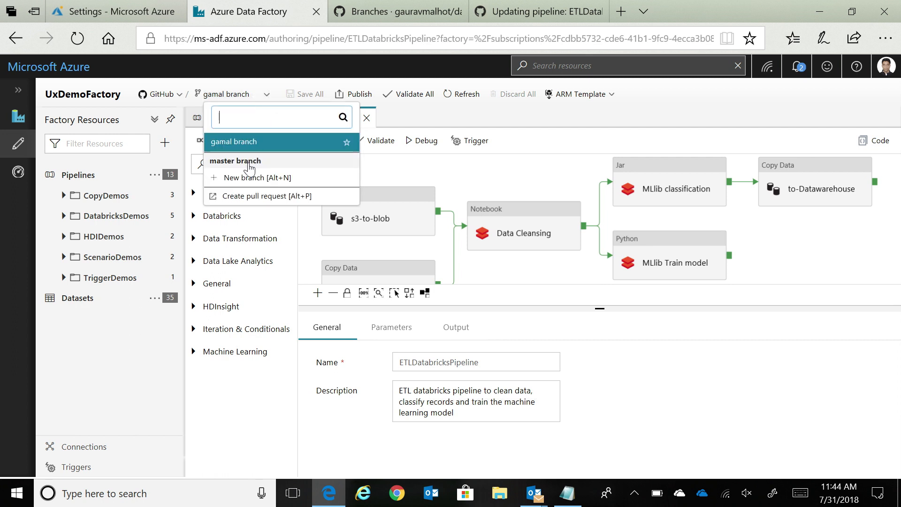
- Switch the factory to the master branch and start publishing the merged ETLDatabricksPipeline changes
click(235, 160)
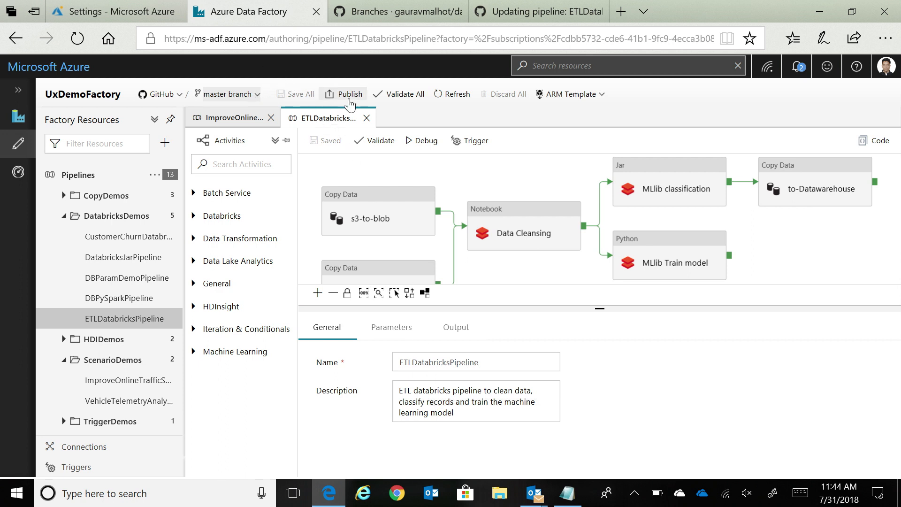
click(452, 94)
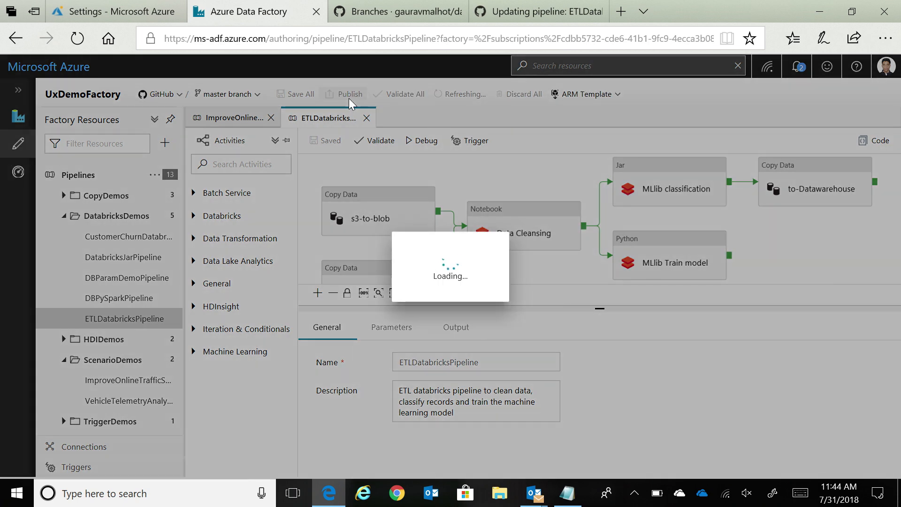